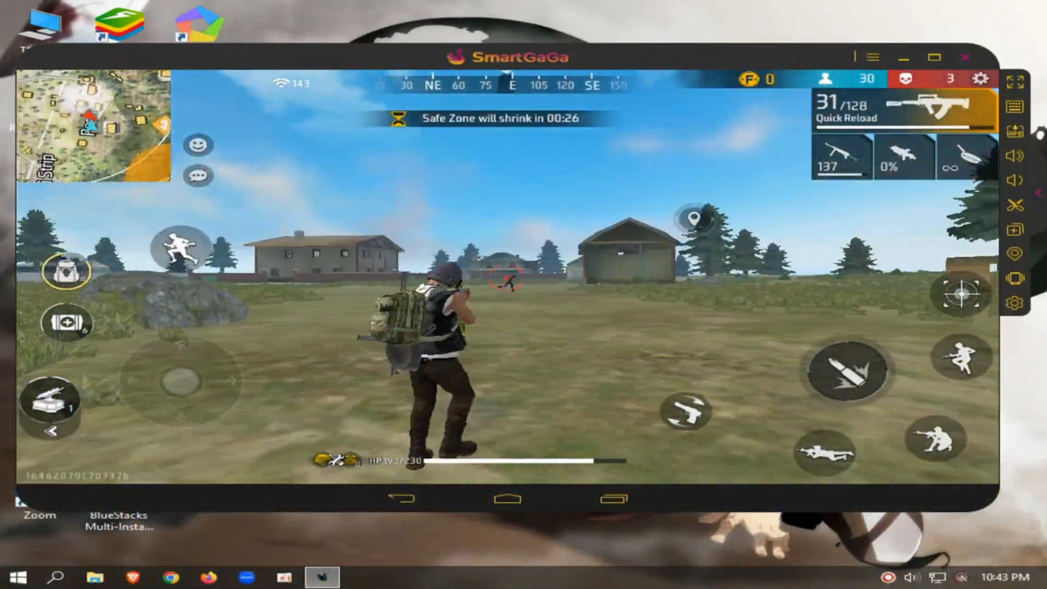
Leave the Free Fire match preview and return to the Windows desktop
{"action": "left_click", "coordinate": [850, 375]}
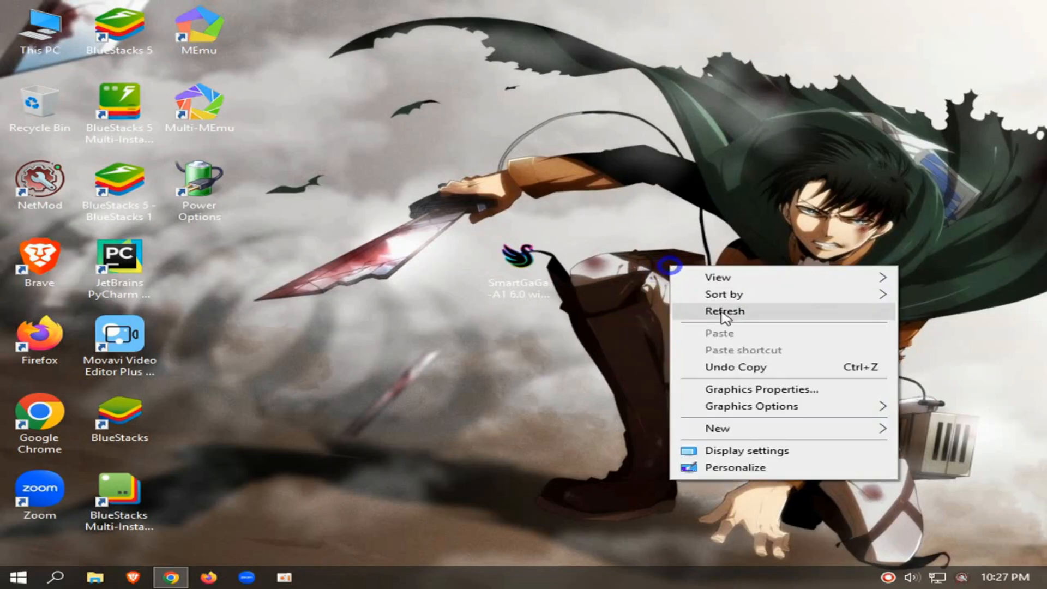
Refresh the desktop and scroll the SmartGaGa-A1 6.0 blog post to its Mediafire download section
{"action": "left_click", "coordinate": [724, 310]}
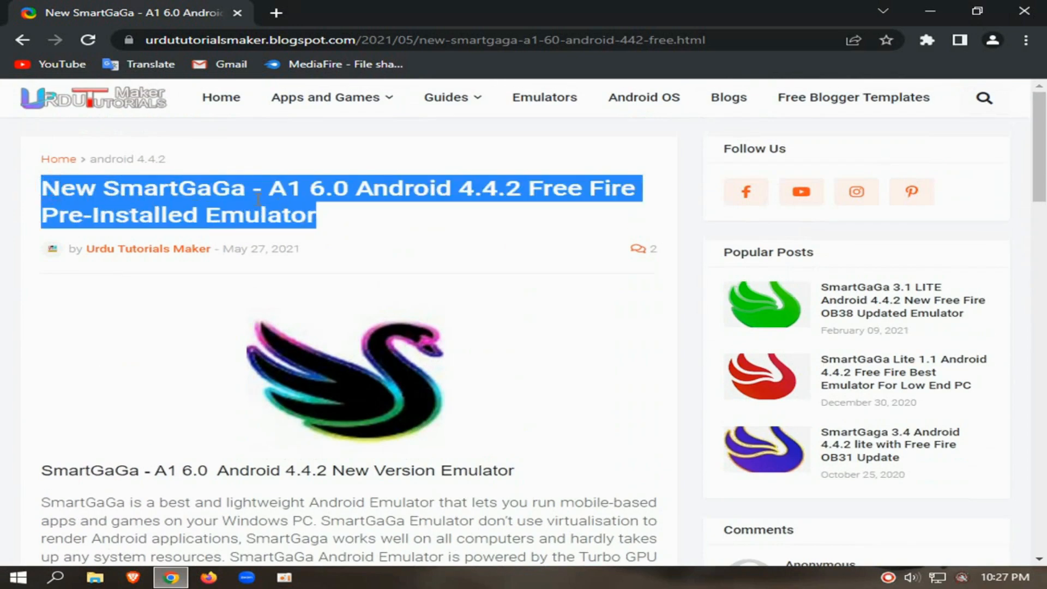
{"action": "scroll", "scroll_direction": "down", "scroll_amount": 3}
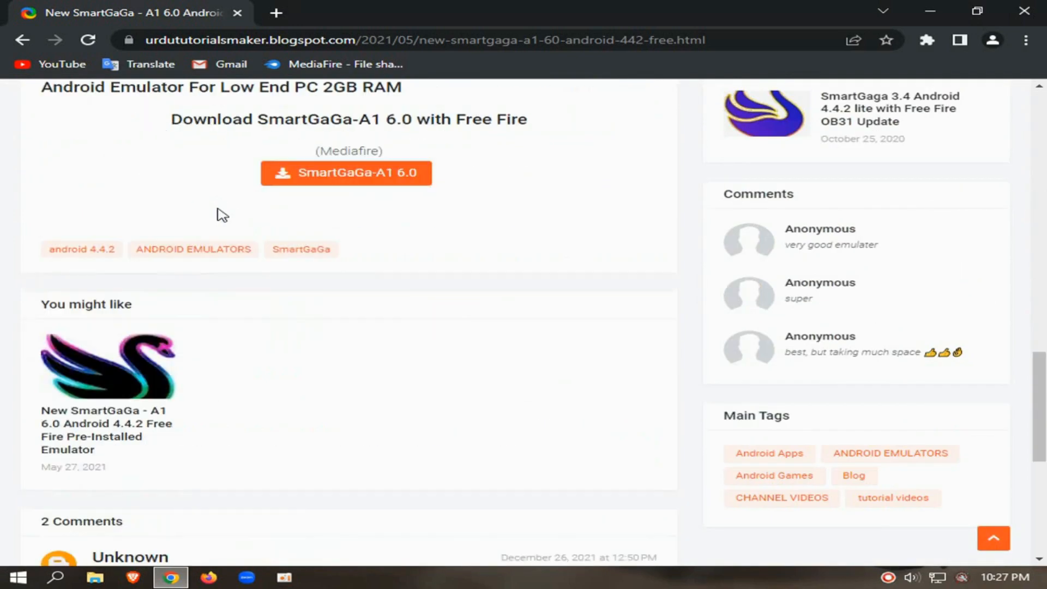
{"action": "scroll", "scroll_direction": "up", "scroll_amount": 3}
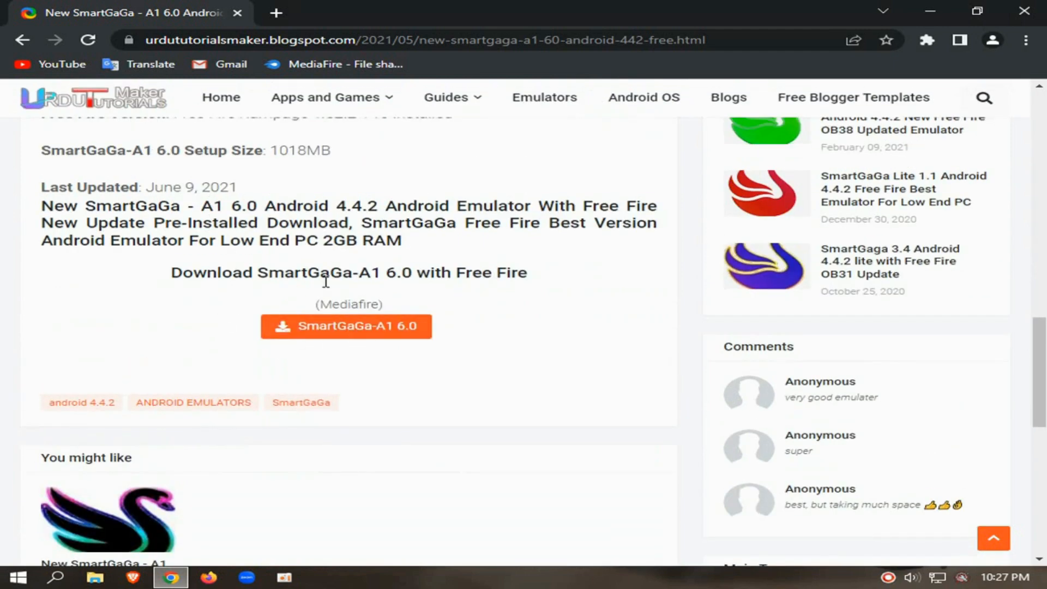
Follow the SmartGaGa-A1 6.0 link to MediaFire and start the 1018.59MB setup download
{"action": "left_click", "coordinate": [356, 326]}
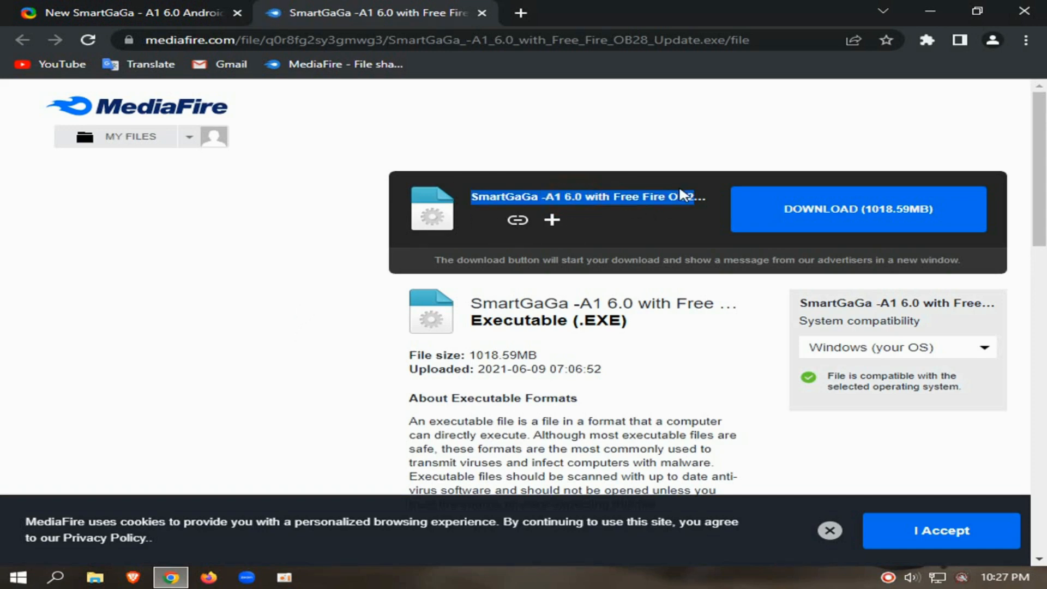
{"action": "left_click", "coordinate": [858, 208]}
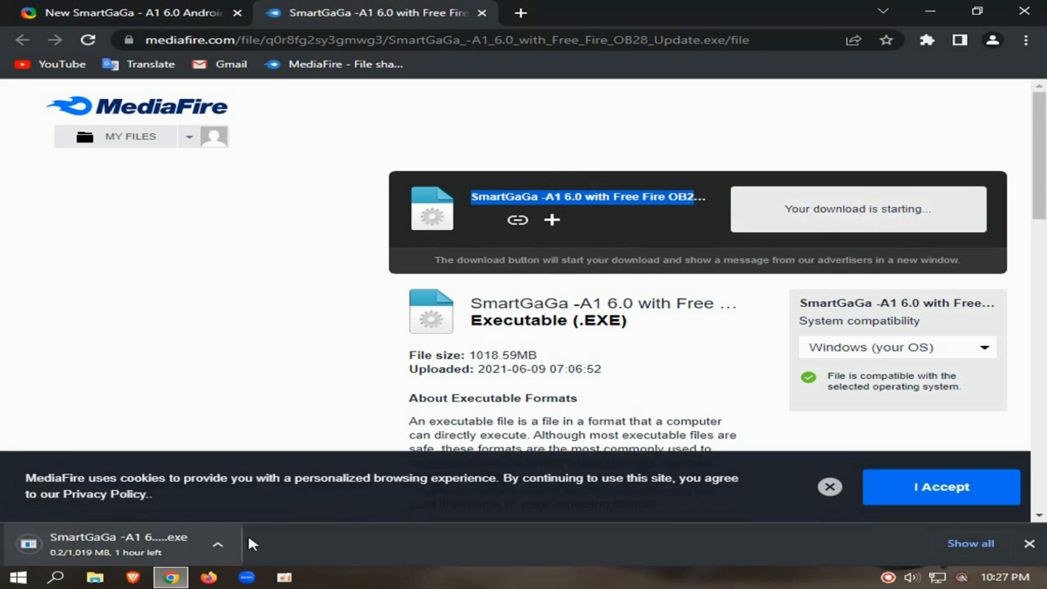
{"action": "left_click", "coordinate": [217, 546]}
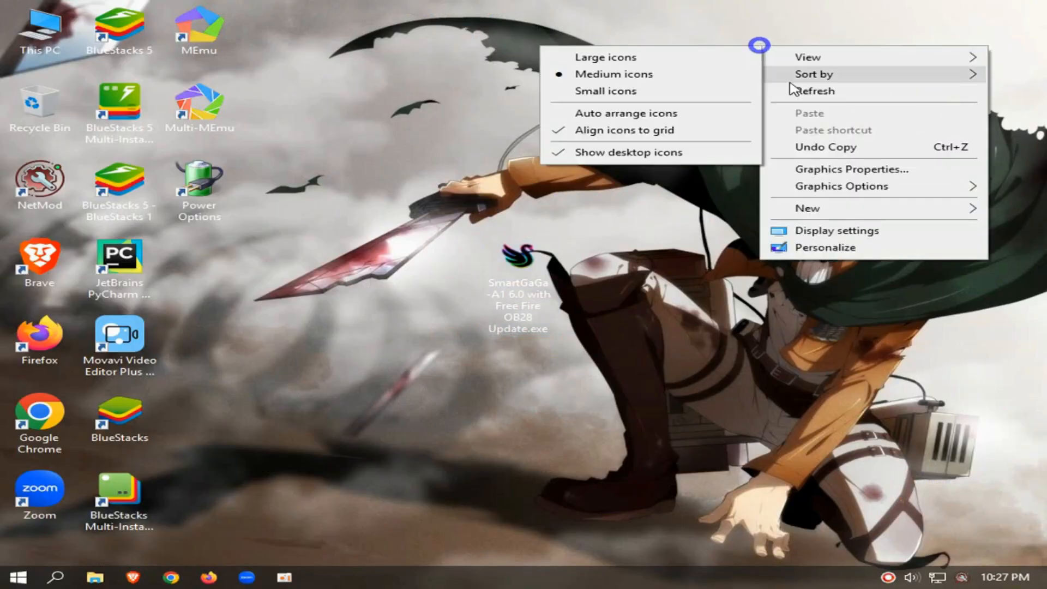
Check the downloaded setup .exe's properties (0.99 GB) and reopen its context menu
{"action": "left_click", "coordinate": [816, 92]}
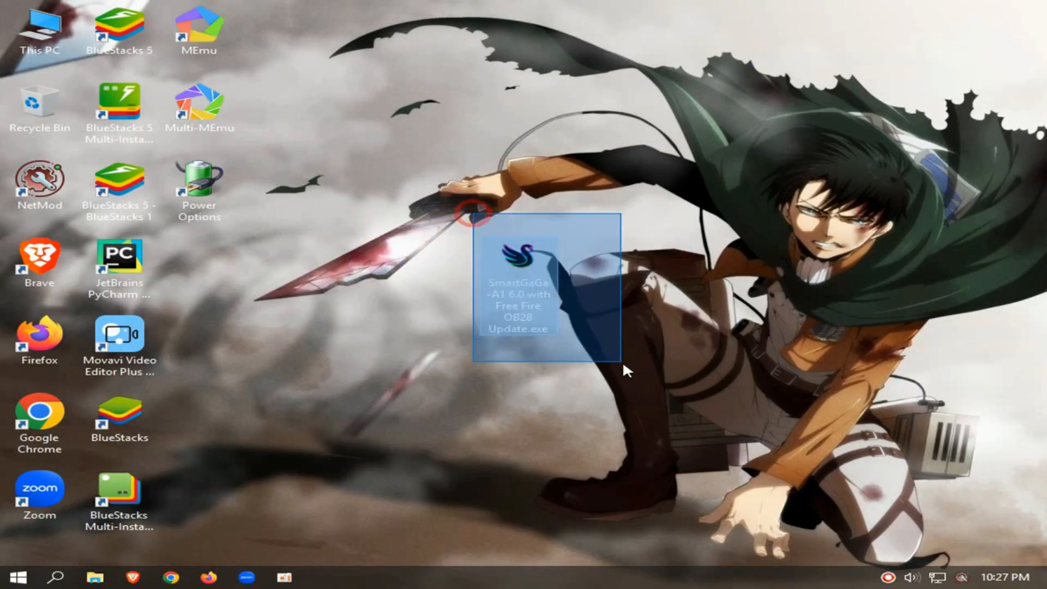
{"action": "right_click", "coordinate": [517, 287]}
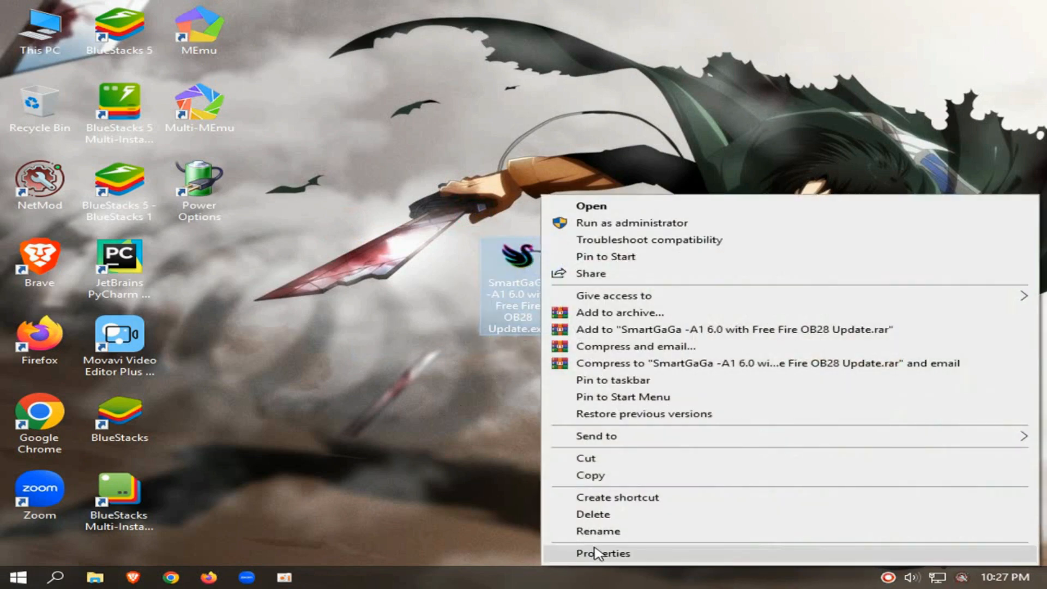
{"action": "left_click", "coordinate": [602, 554]}
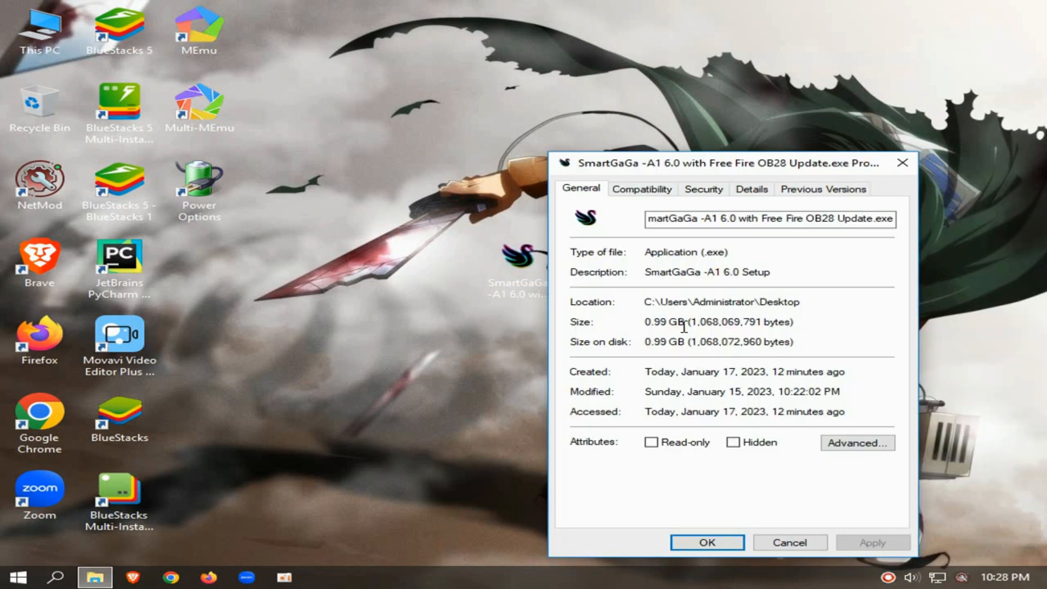
{"action": "left_click", "coordinate": [707, 543]}
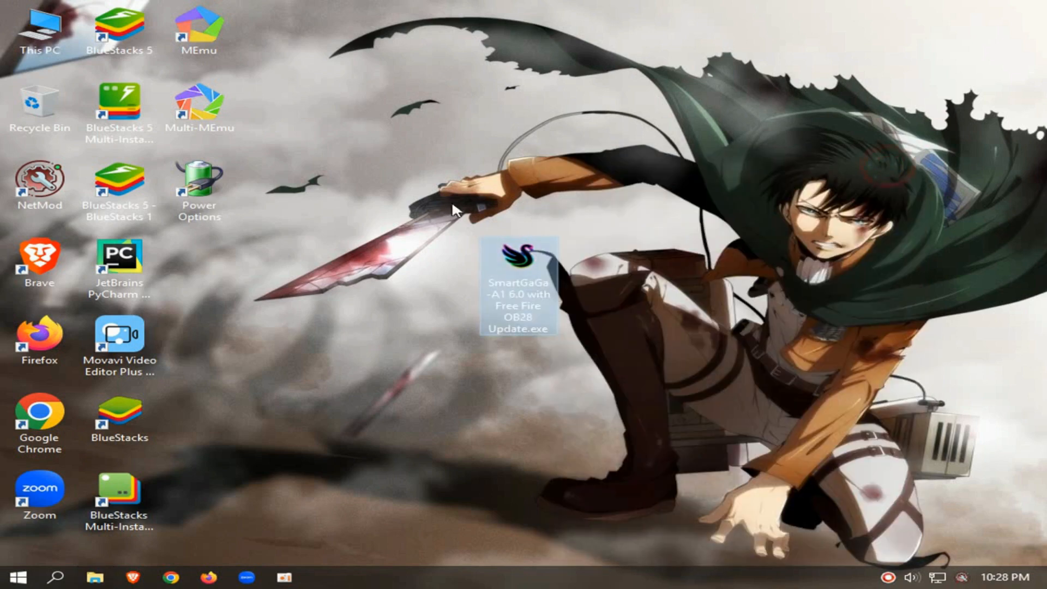
{"action": "right_click", "coordinate": [515, 288]}
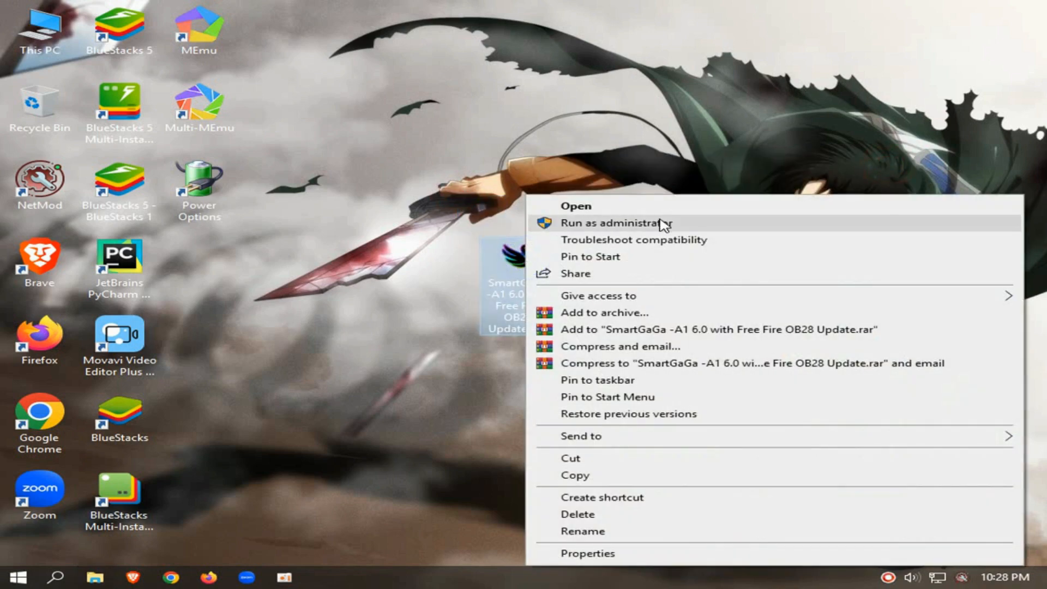
Run the setup as administrator and install SmartGaGa -A1 6.0 into the default Program Files (x86) folder
{"action": "left_click", "coordinate": [610, 222]}
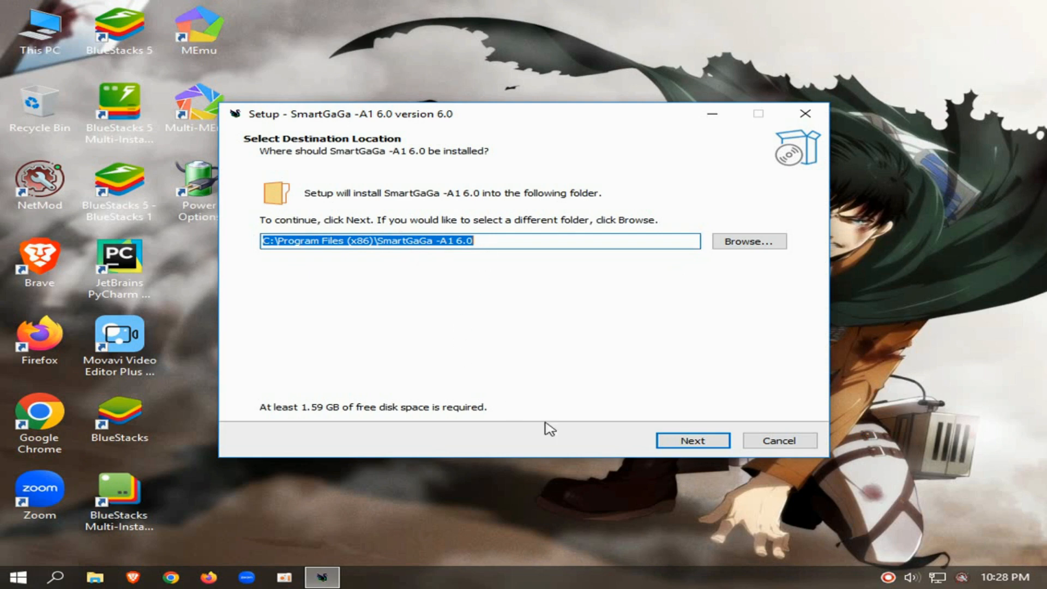
{"action": "left_click", "coordinate": [693, 439]}
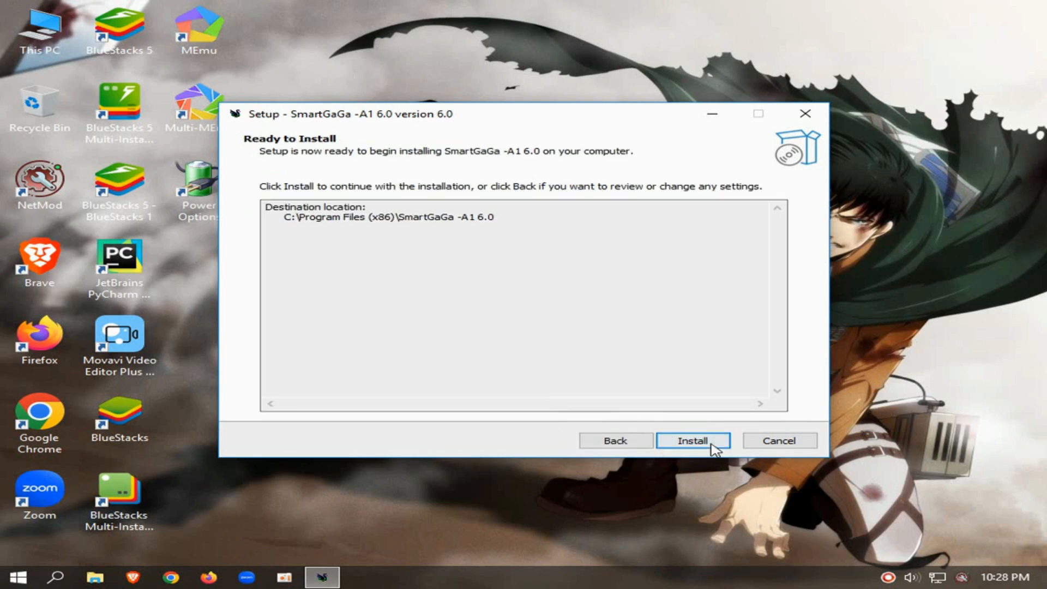
{"action": "left_click", "coordinate": [693, 440]}
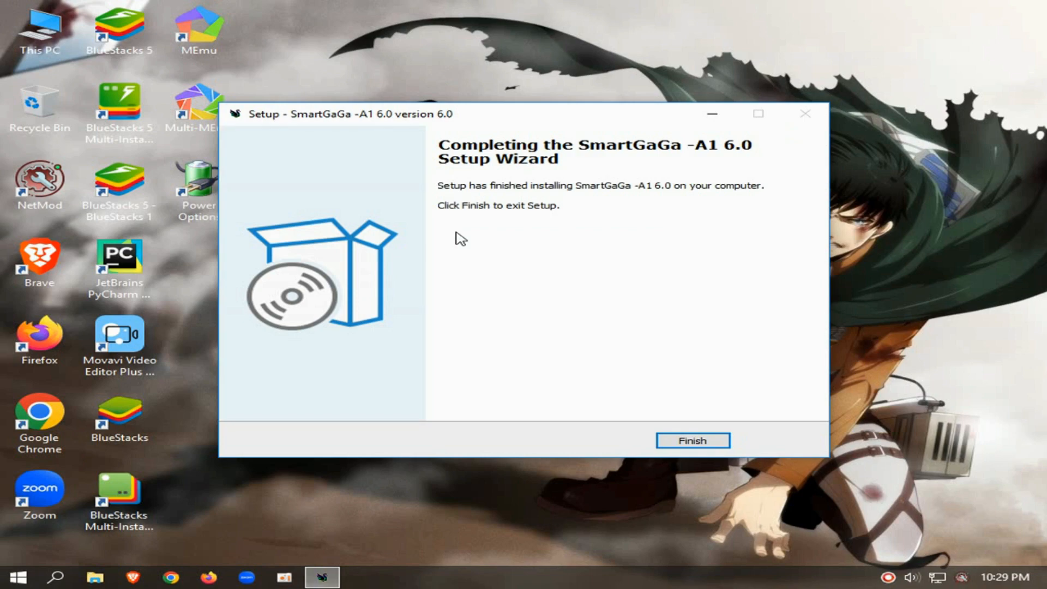
{"action": "left_click", "coordinate": [693, 440]}
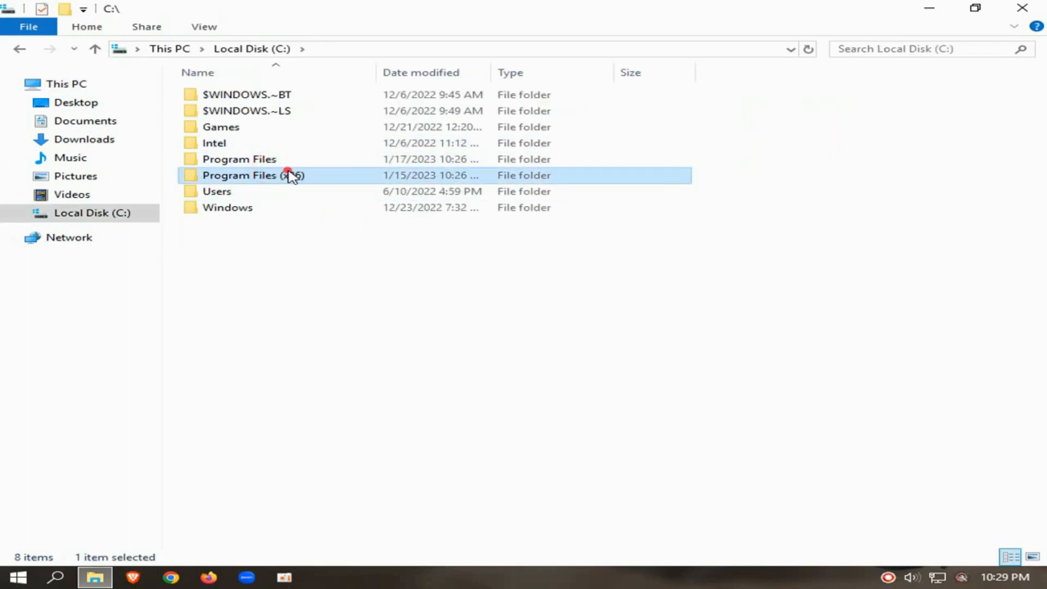
Browse into Program Files (x86) > SmartGaGa -A1 6.0 > Engine and look through its files
{"action": "double_click", "coordinate": [240, 175]}
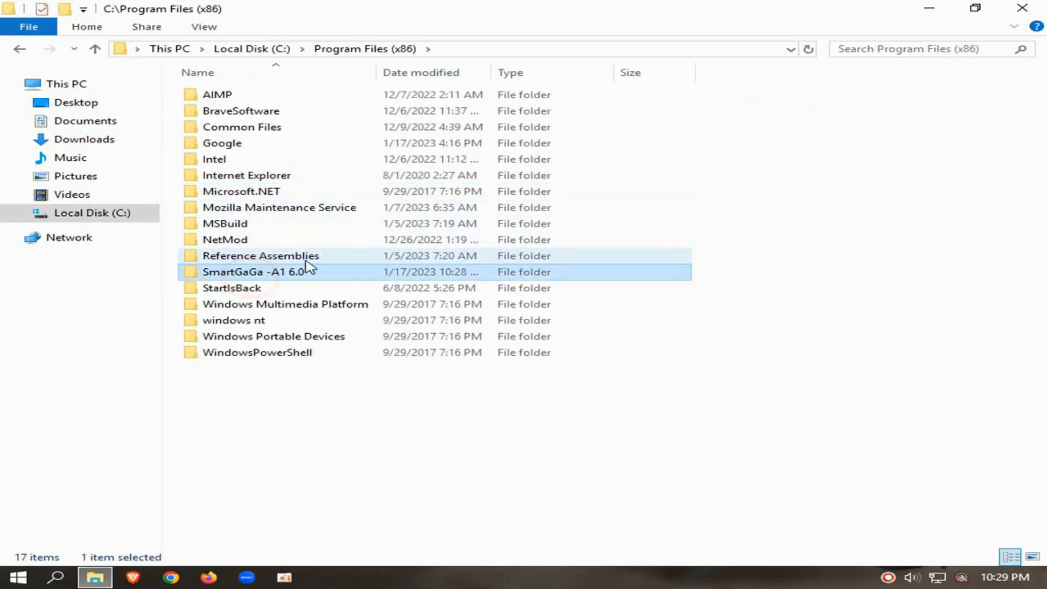
{"action": "double_click", "coordinate": [257, 271]}
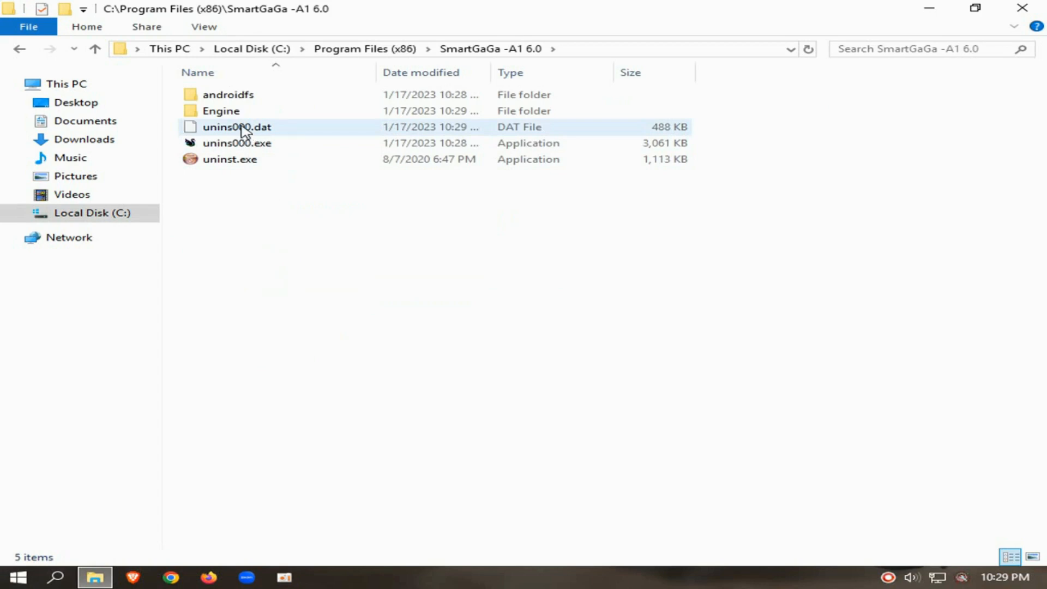
{"action": "double_click", "coordinate": [222, 111]}
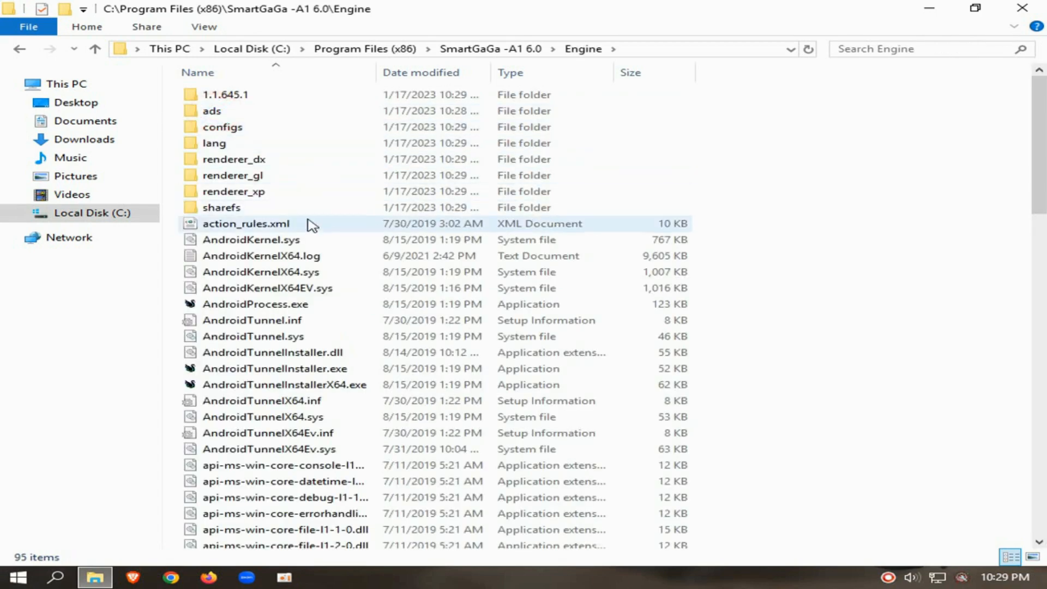
{"action": "scroll", "scroll_direction": "down", "scroll_amount": 3}
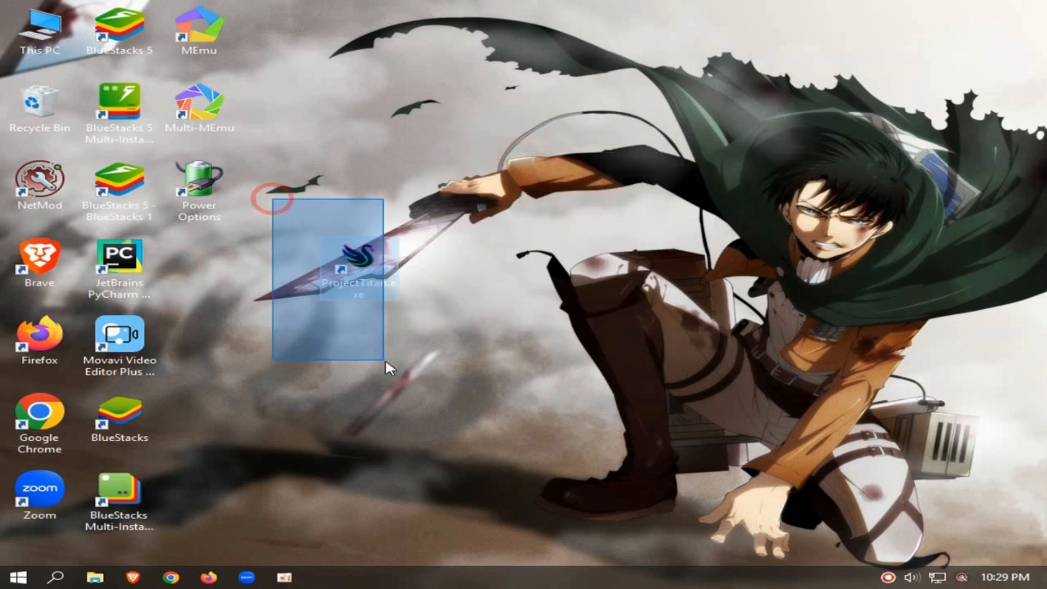
Launch the emulator from ProjectTitan and allow it through the Windows firewall
{"action": "double_click", "coordinate": [353, 268]}
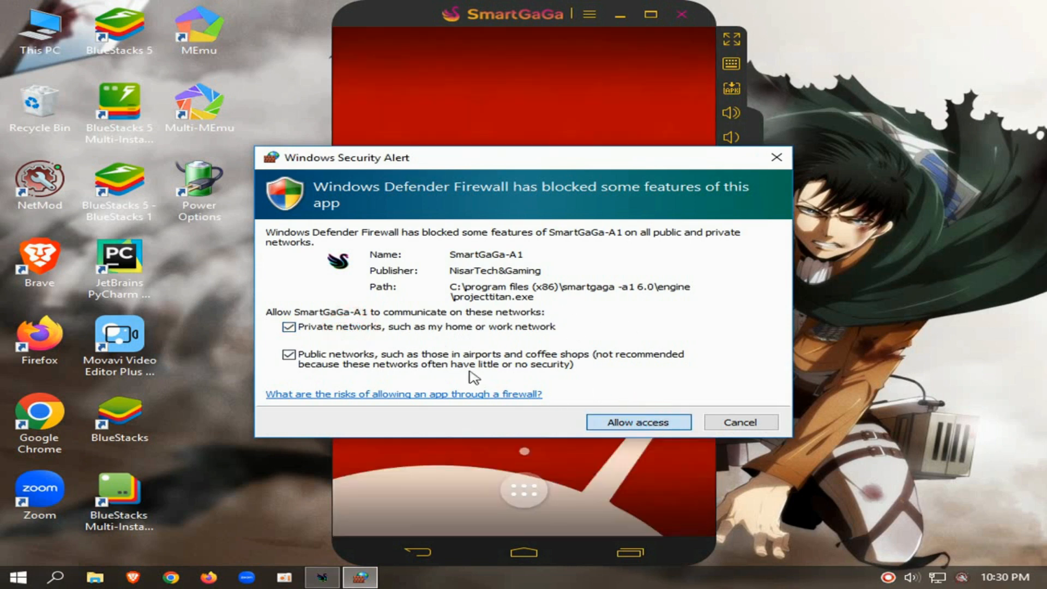
{"action": "left_click", "coordinate": [639, 422]}
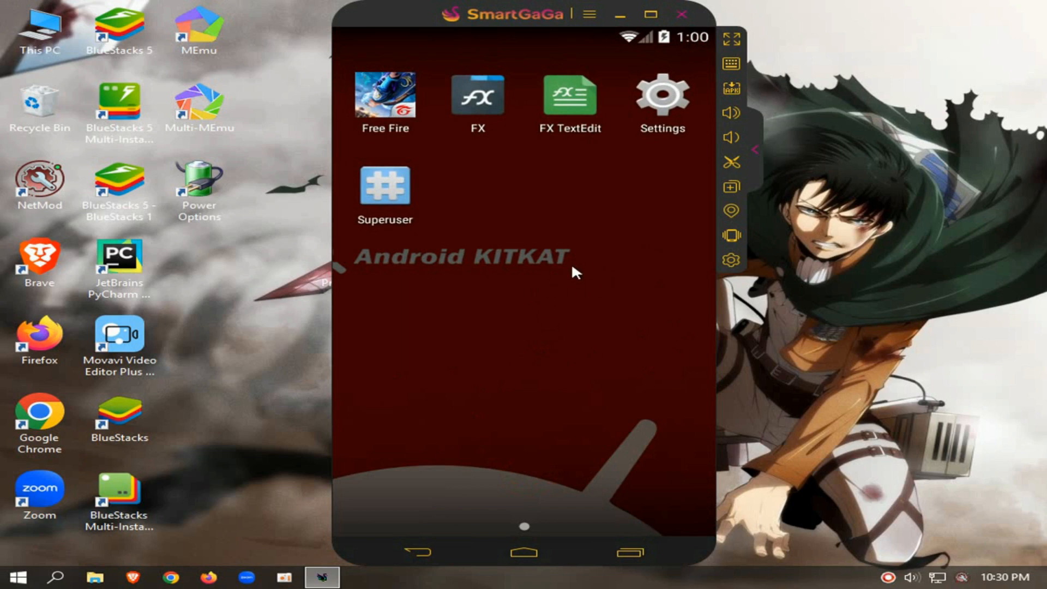
In Android settings, find Free Fire in the apps list and start uninstalling it
{"action": "left_click", "coordinate": [663, 99]}
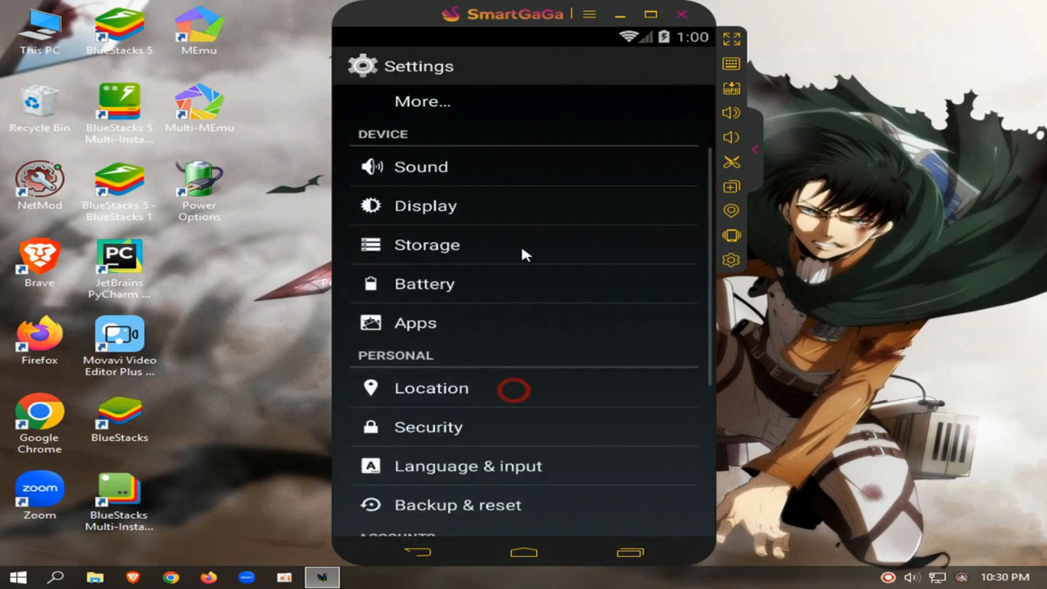
{"action": "left_click", "coordinate": [416, 323]}
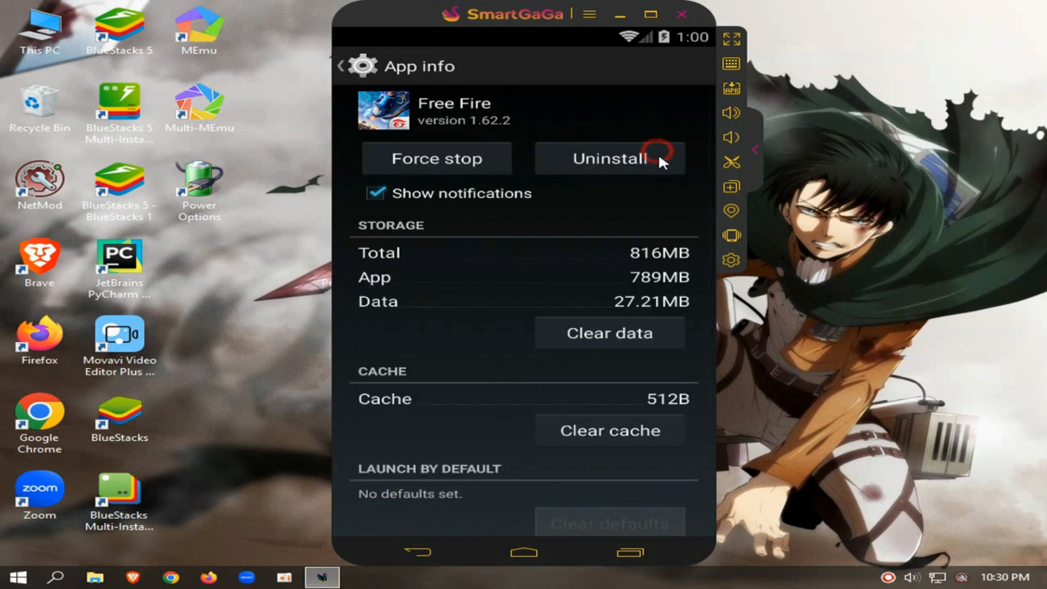
{"action": "left_click", "coordinate": [610, 160]}
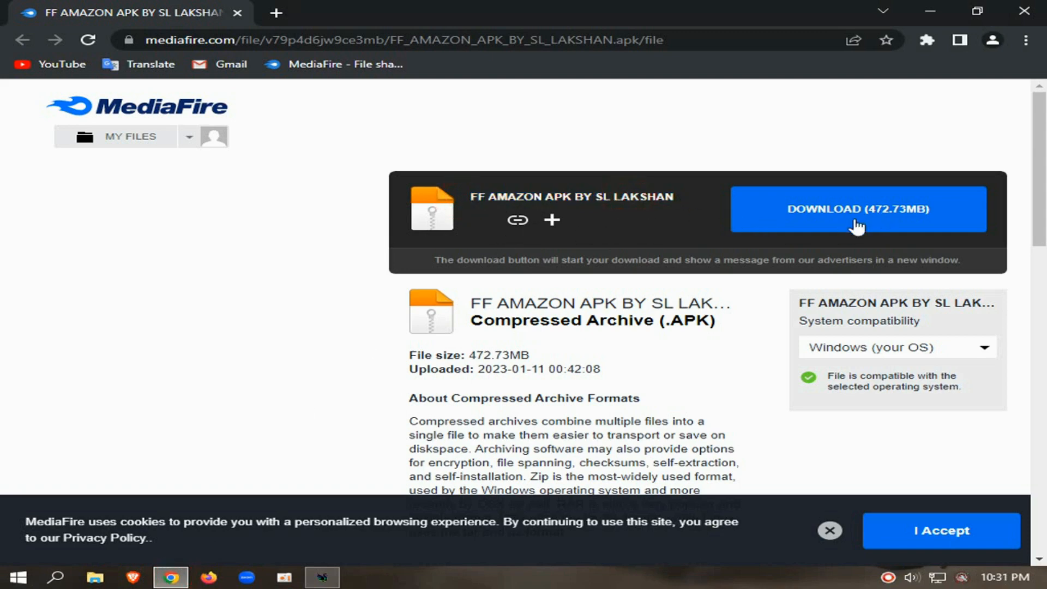
Start the 472.73MB FF AMAZON APK download and open its options in Chrome's download bar
{"action": "left_click", "coordinate": [858, 209]}
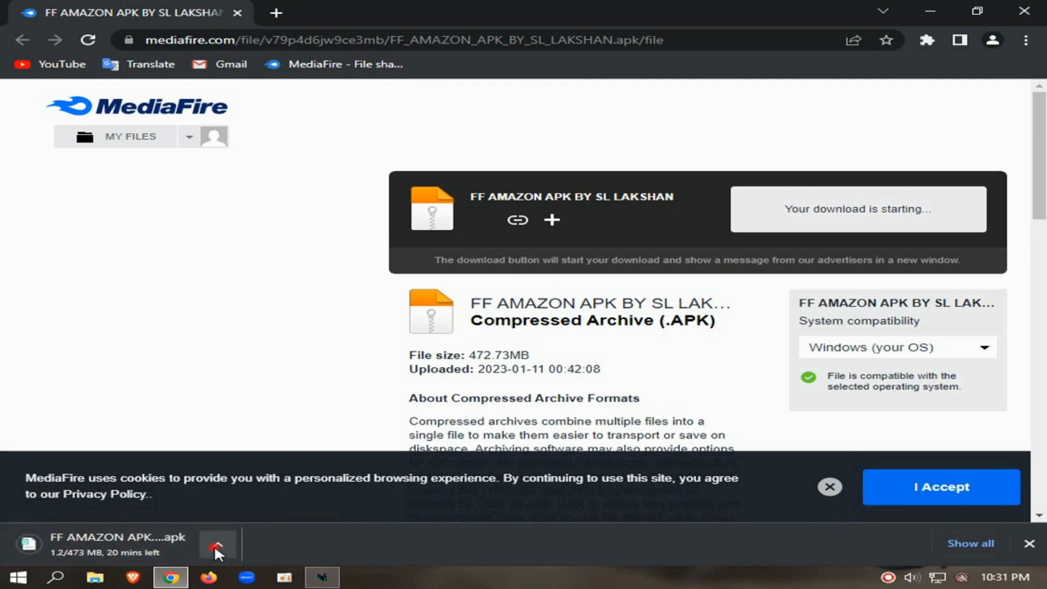
{"action": "left_click", "coordinate": [217, 547]}
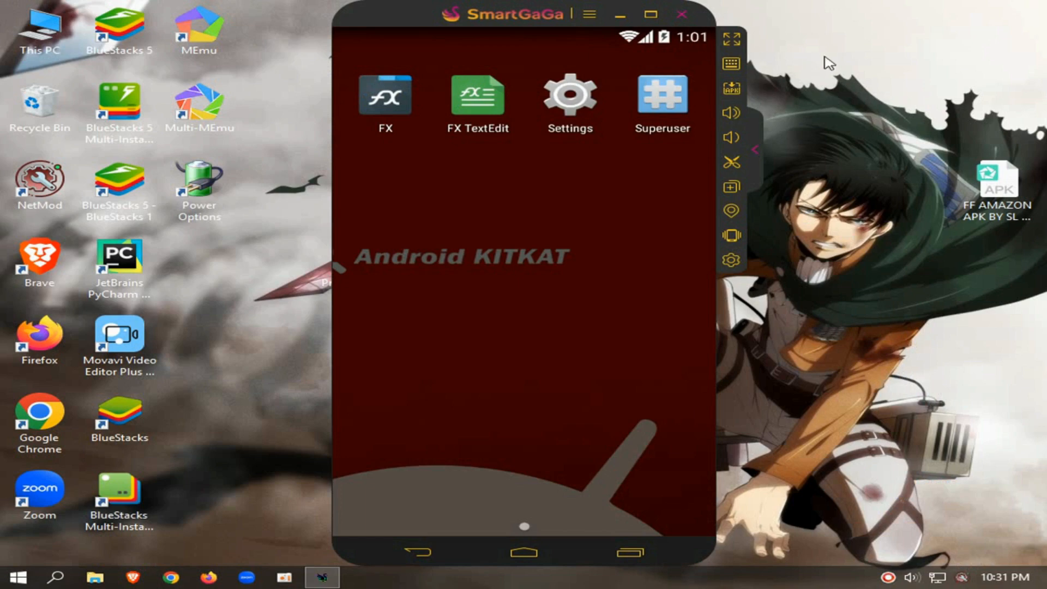
{"action": "mouse_move", "coordinate": [921, 127]}
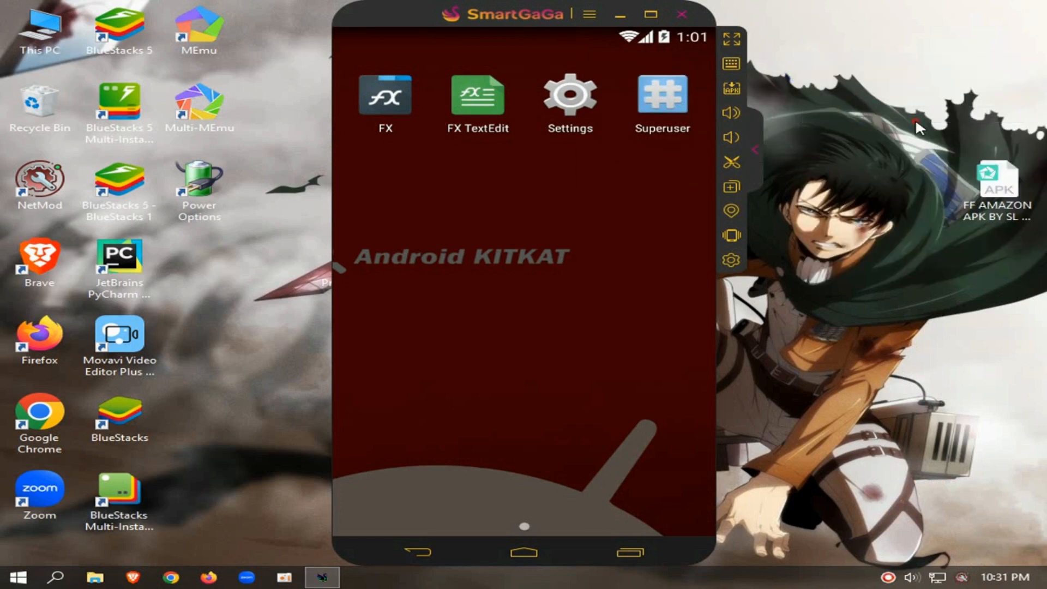
Install the FF AMAZON APK BY SL LAKSHAN file from the desktop into the emulator
{"action": "right_click", "coordinate": [1002, 186]}
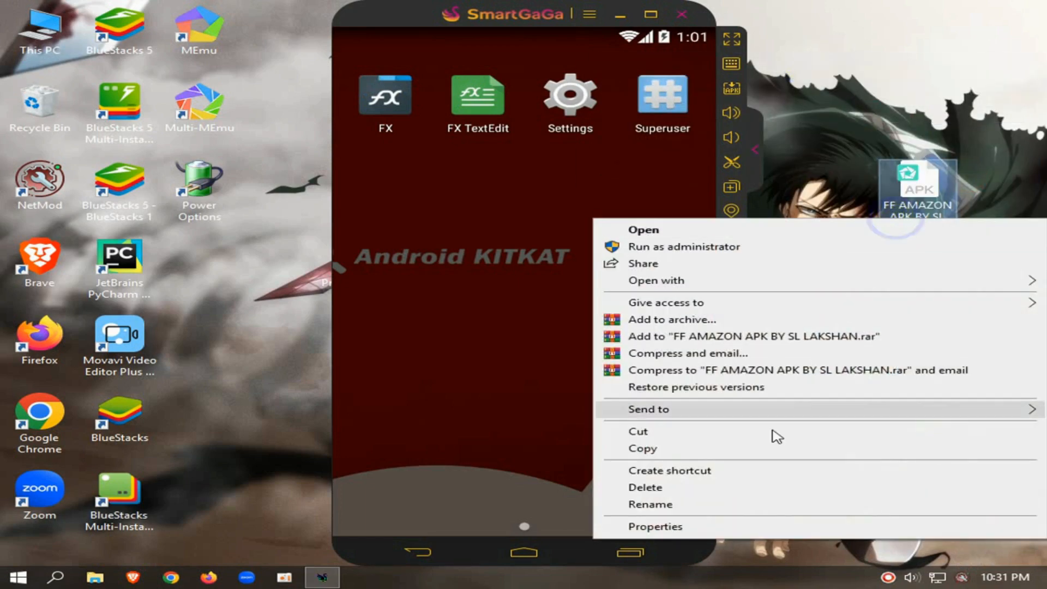
{"action": "left_click", "coordinate": [656, 527]}
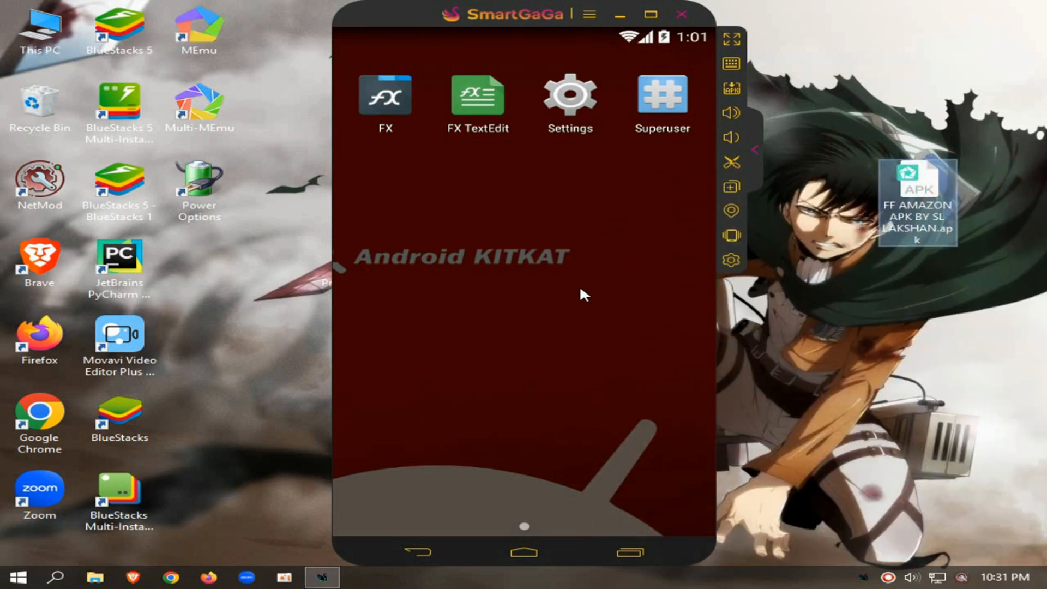
{"action": "mouse_move", "coordinate": [860, 576]}
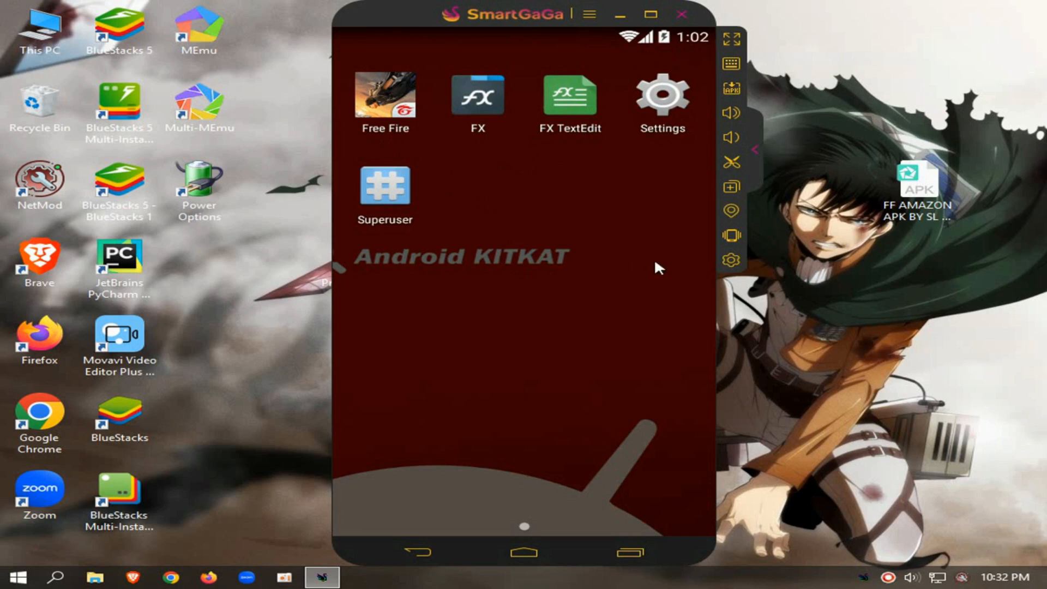
In the emulator's Advanced settings, choose a Tablet screen resolution
{"action": "left_click", "coordinate": [662, 97]}
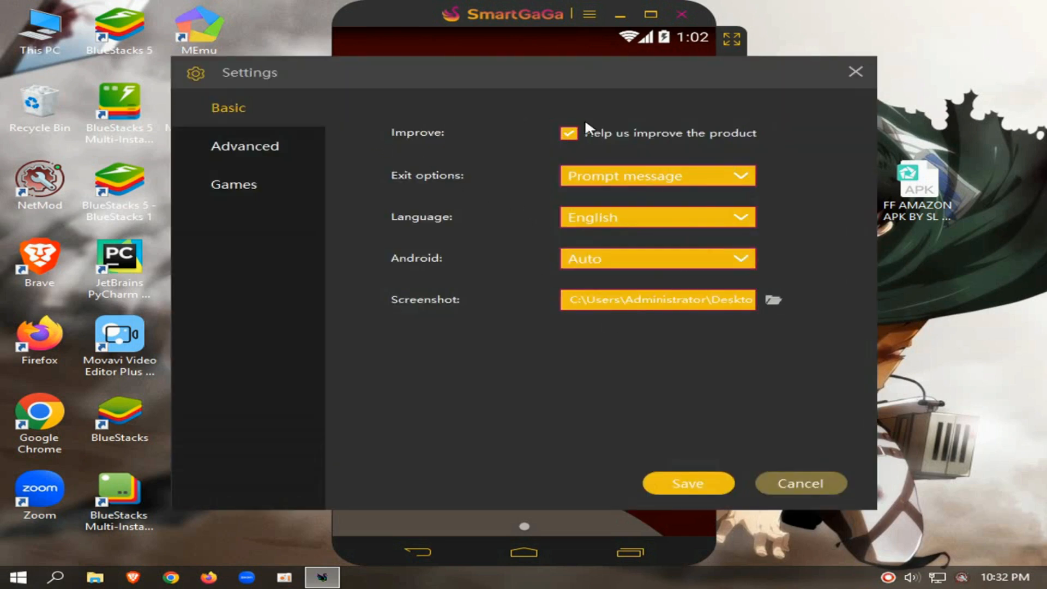
{"action": "left_click", "coordinate": [244, 146]}
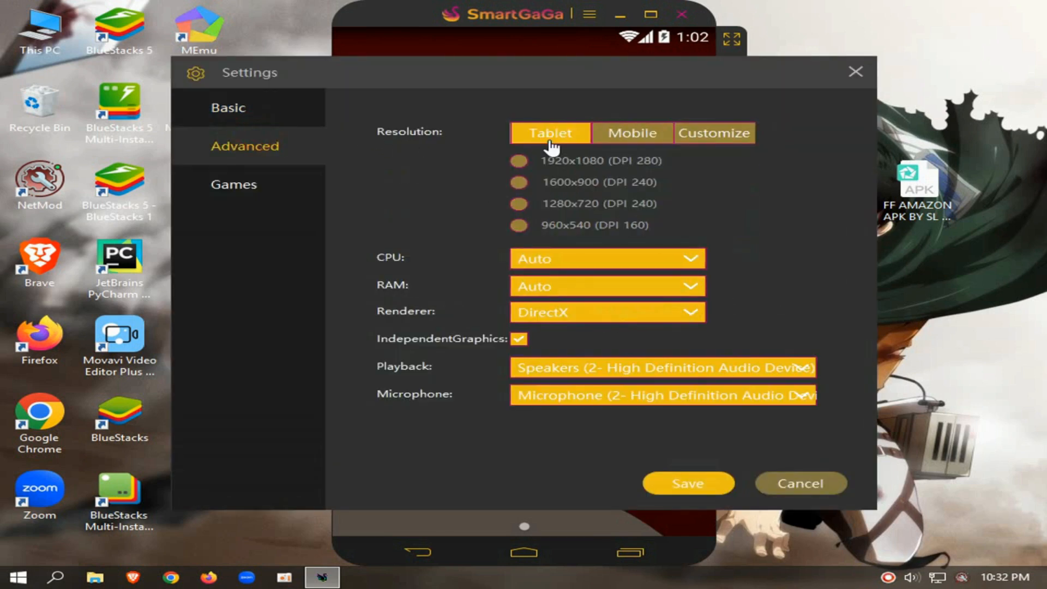
{"action": "left_click", "coordinate": [520, 225]}
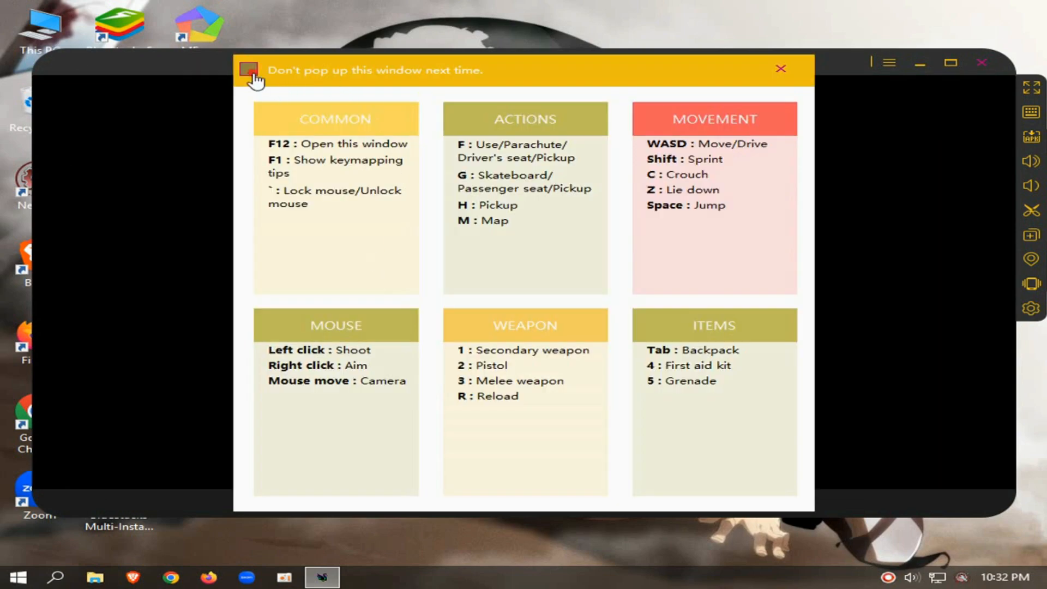
Stop the keymapping guide from reappearing, dismiss the Switch Login Account dialog, and sign in as Guest
{"action": "left_click", "coordinate": [780, 70]}
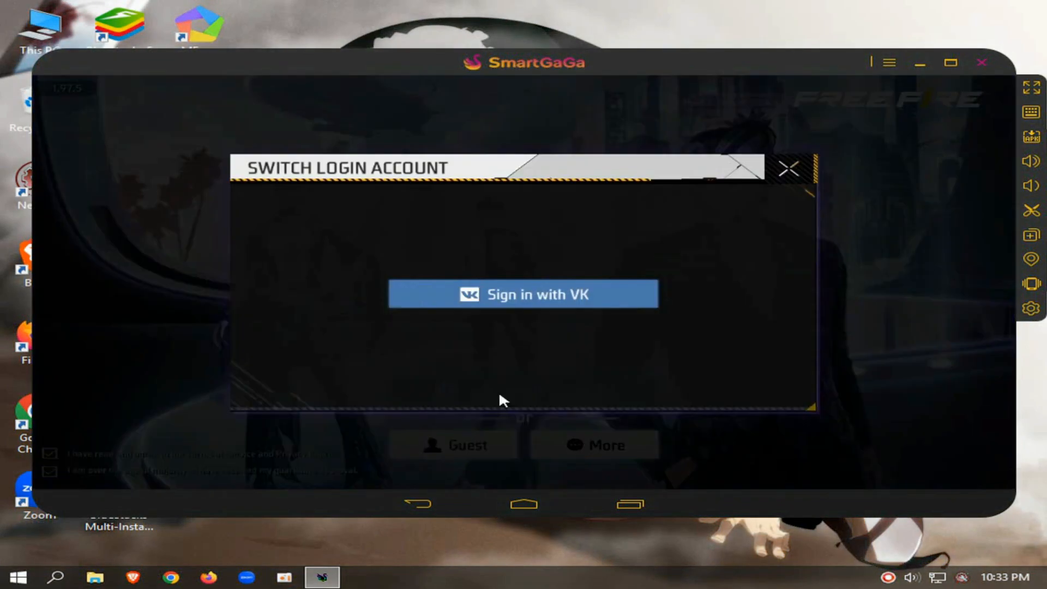
{"action": "left_click", "coordinate": [790, 169]}
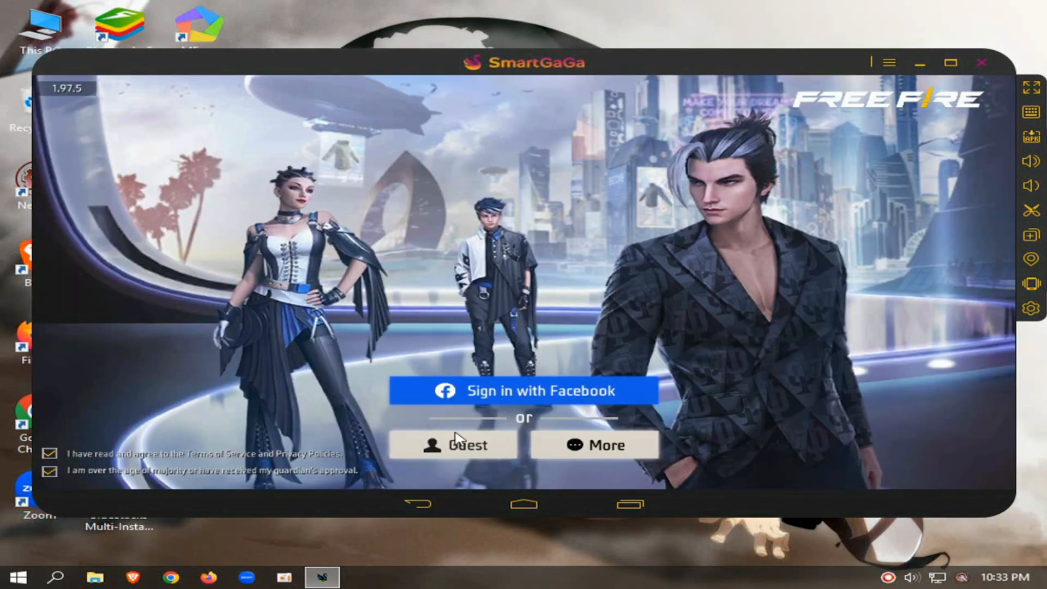
{"action": "mouse_move", "coordinate": [408, 331]}
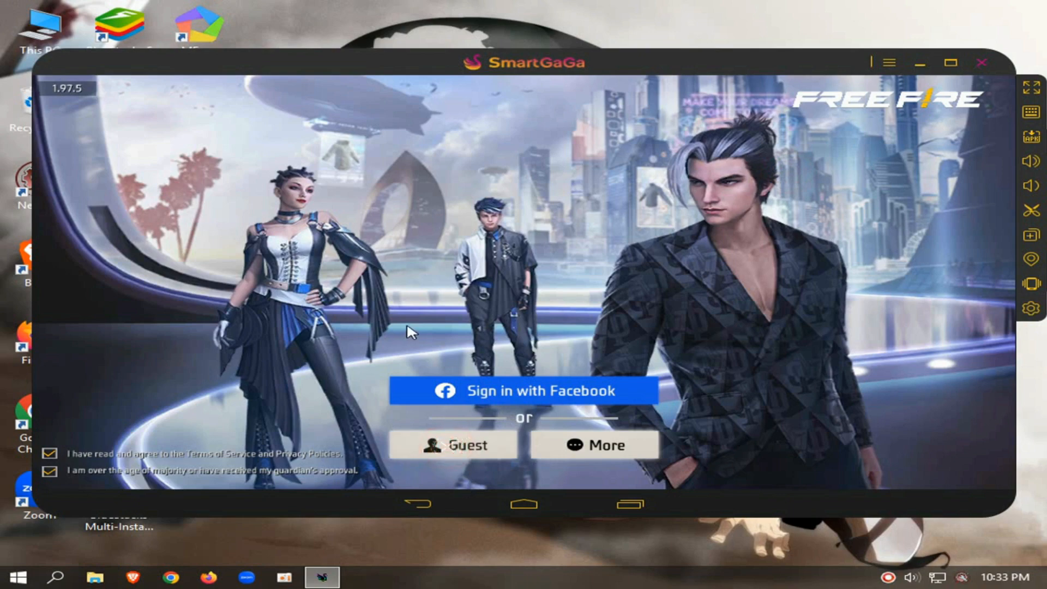
{"action": "left_click", "coordinate": [455, 445]}
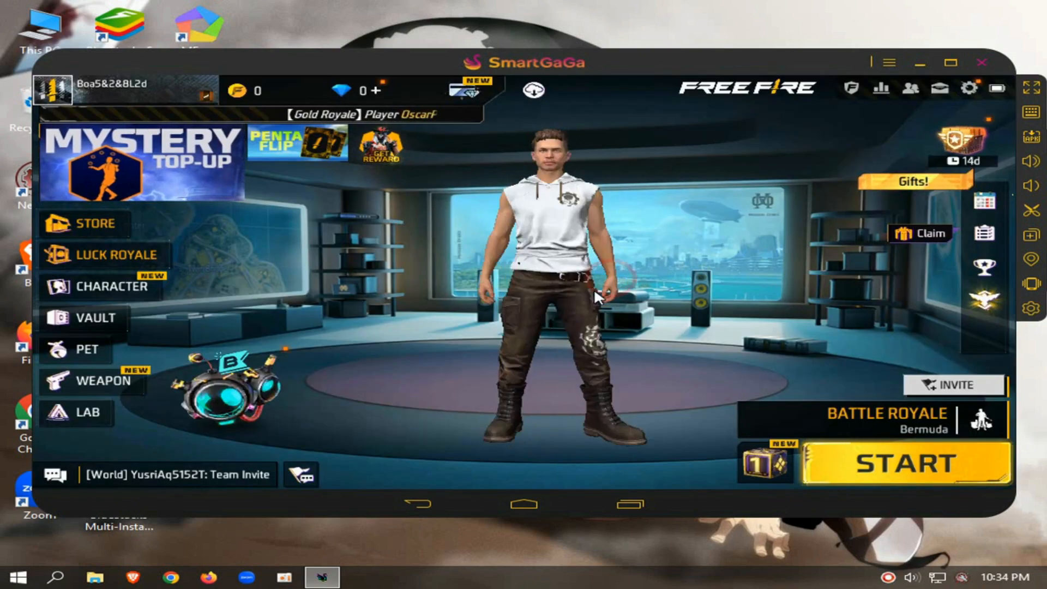
From the lobby's settings gear, view Display, then go to Controls toward the Custom HUD editor
{"action": "left_click", "coordinate": [969, 87]}
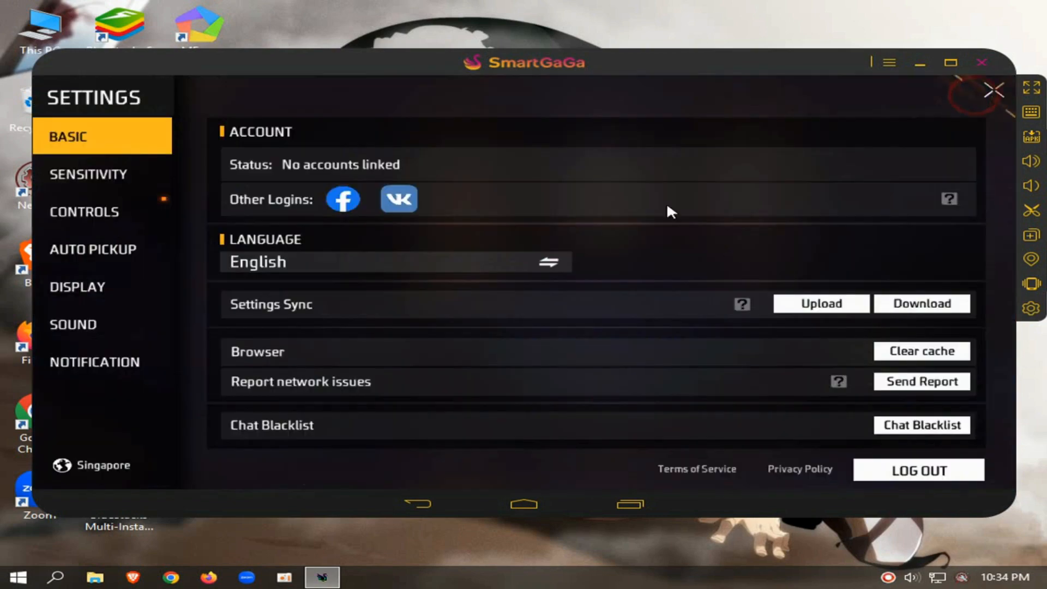
{"action": "left_click", "coordinate": [77, 286]}
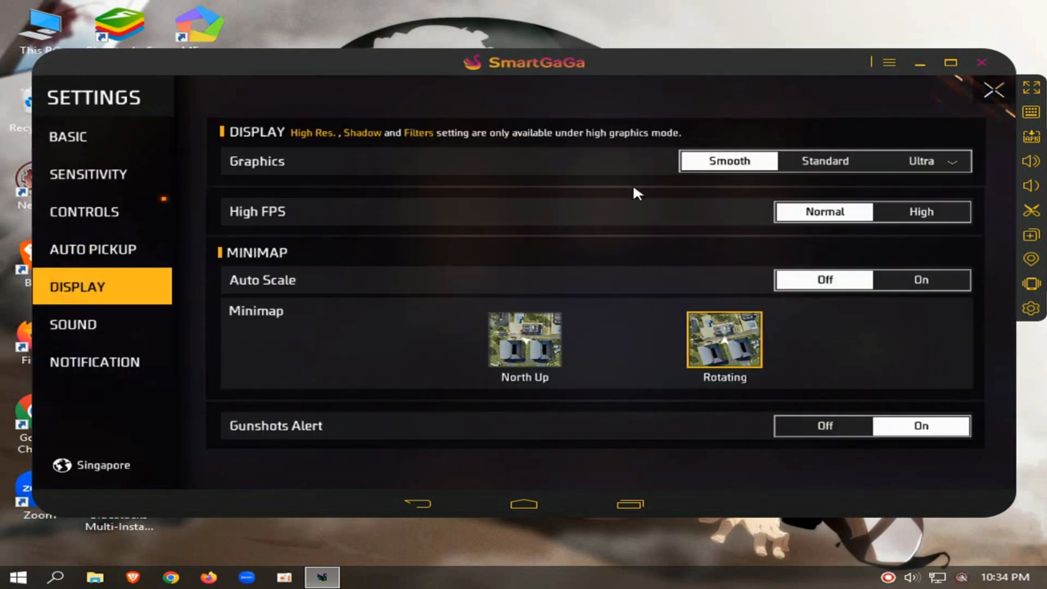
{"action": "left_click", "coordinate": [84, 212]}
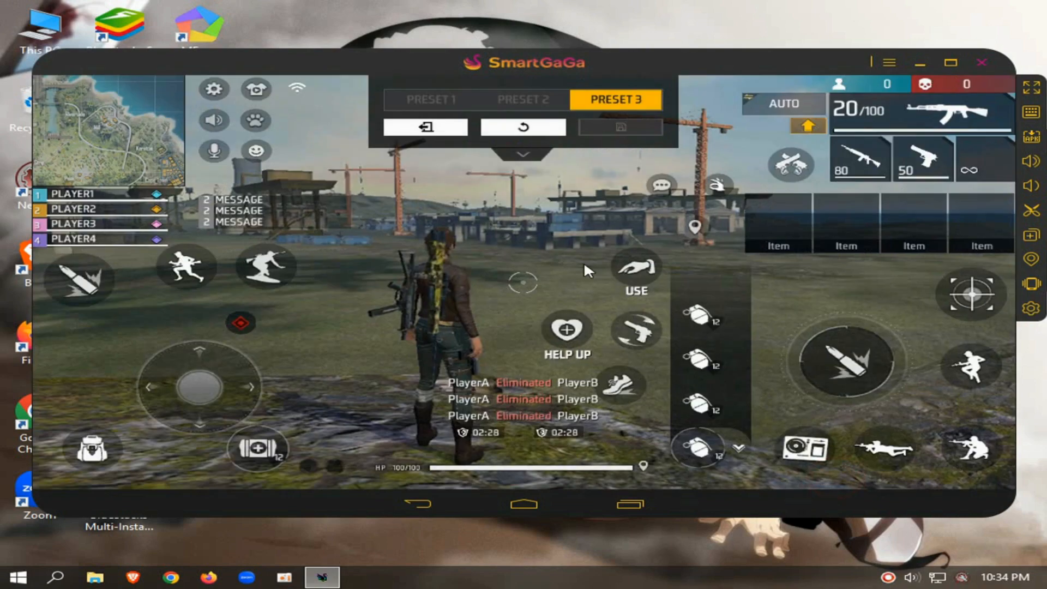
Switch the HUD to Preset 1, save the emulator key mapping layout, then save Preset 1
{"action": "left_click", "coordinate": [430, 100]}
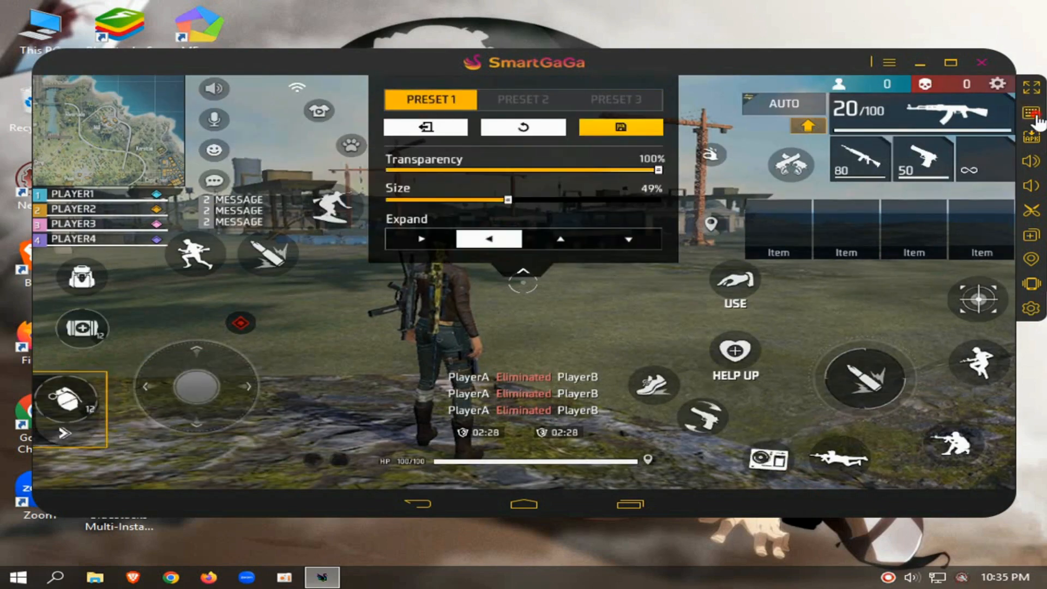
{"action": "left_click", "coordinate": [1030, 111]}
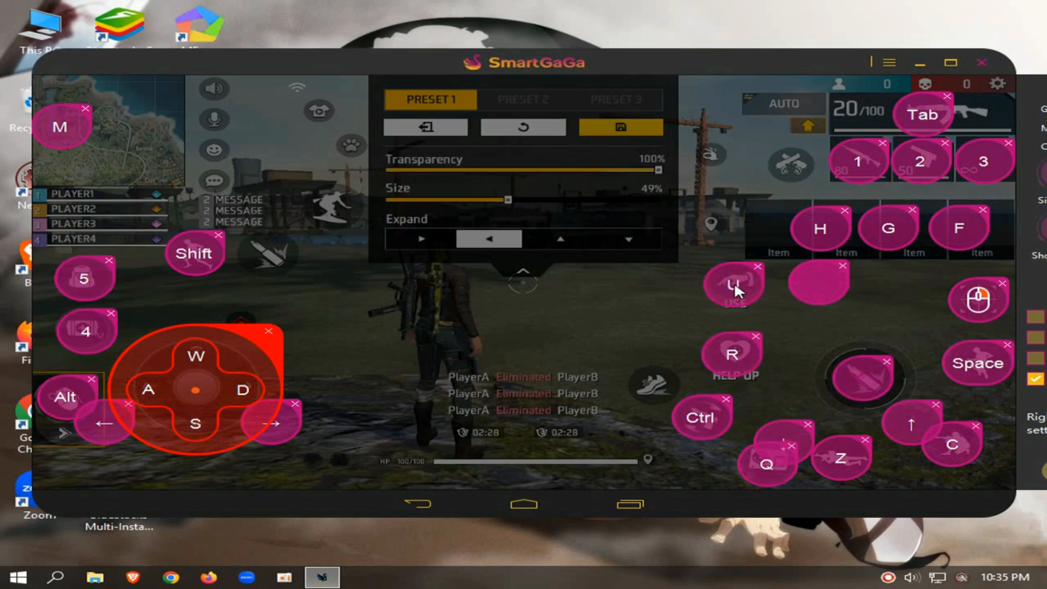
{"action": "mouse_move", "coordinate": [777, 78]}
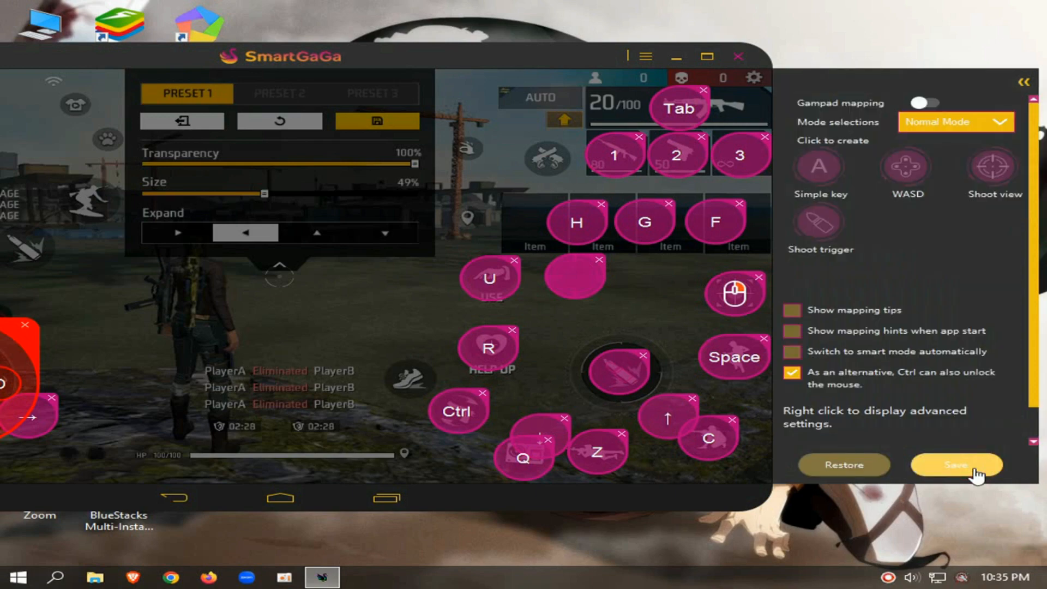
{"action": "left_click", "coordinate": [957, 465]}
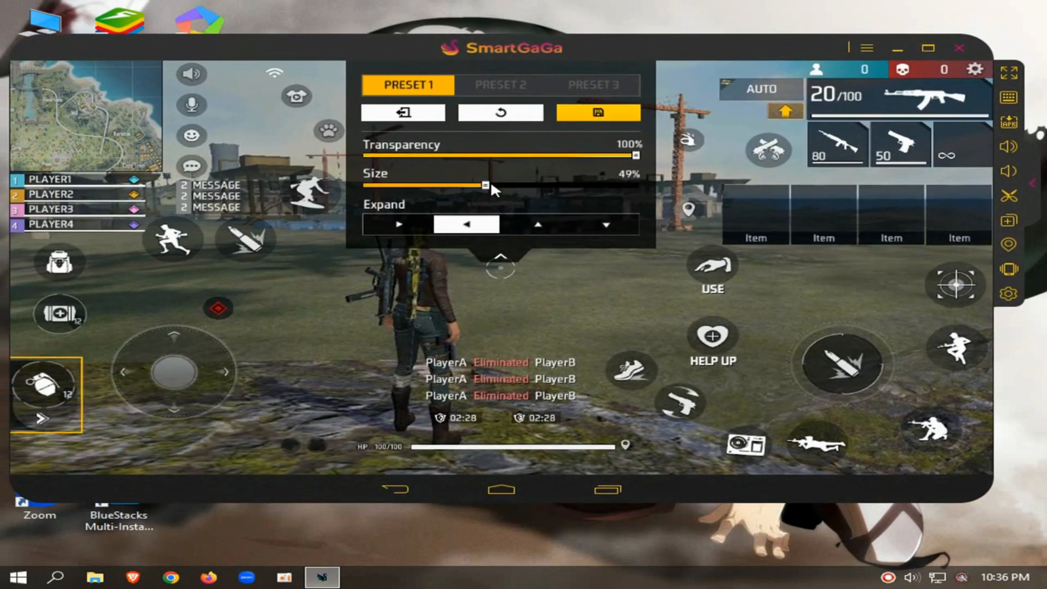
{"action": "left_click", "coordinate": [595, 112]}
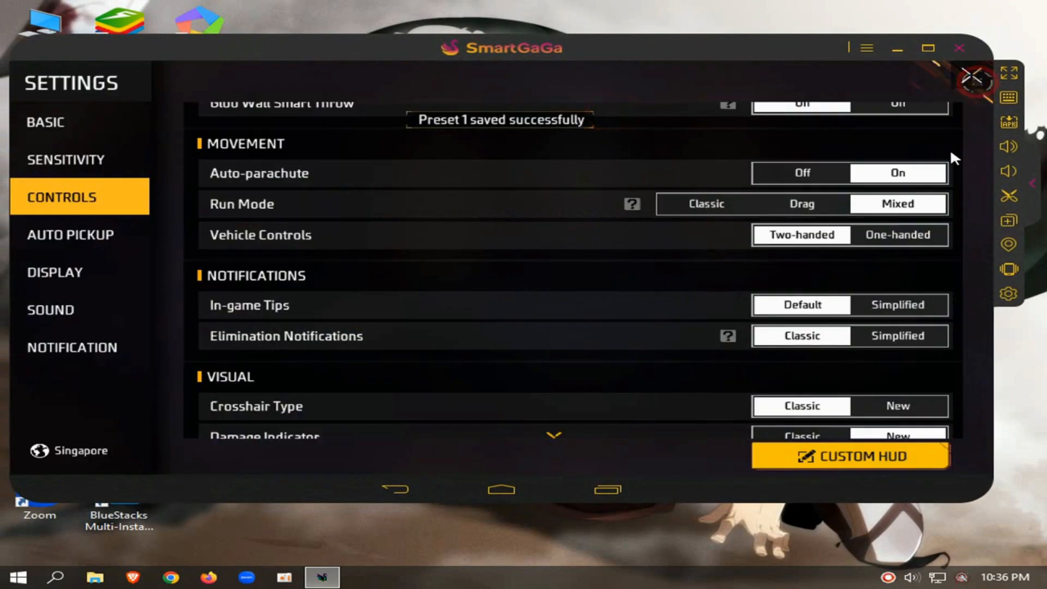
Close Settings and start a Battle Royale match search on Bermuda from the lobby
{"action": "left_click", "coordinate": [973, 76]}
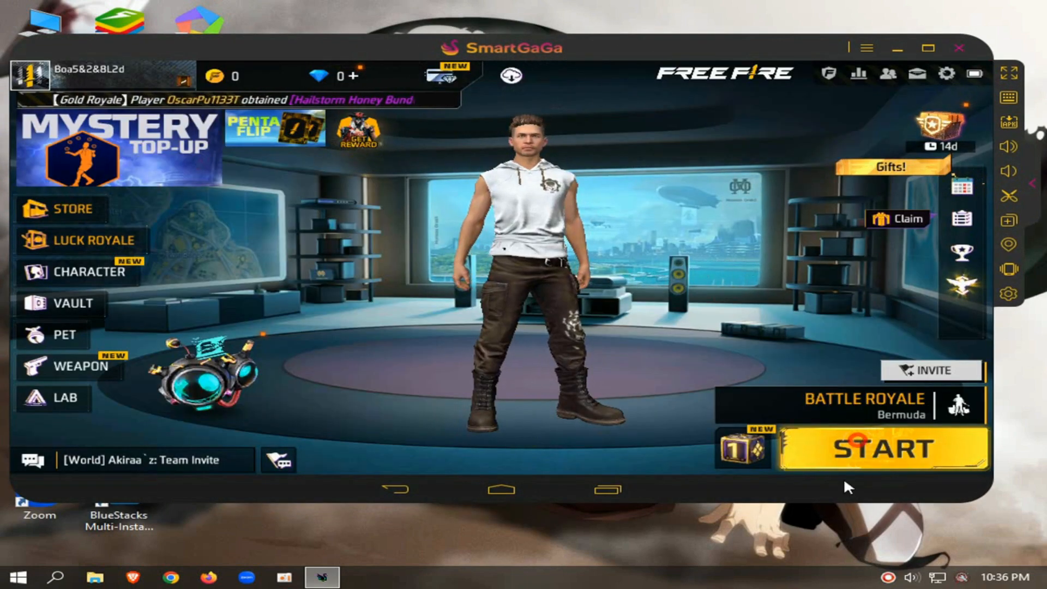
{"action": "left_click", "coordinate": [883, 450]}
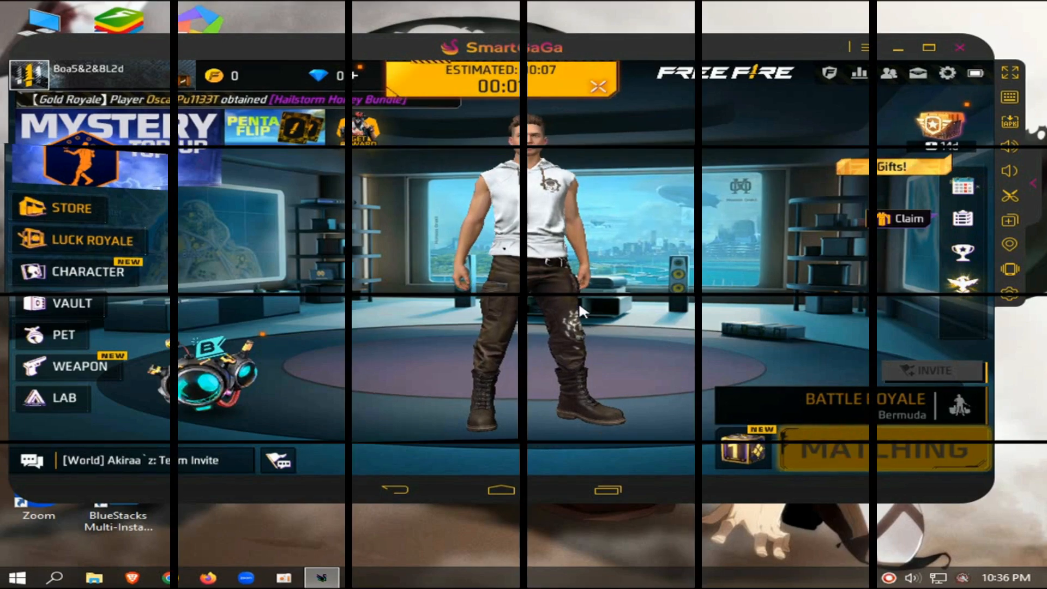